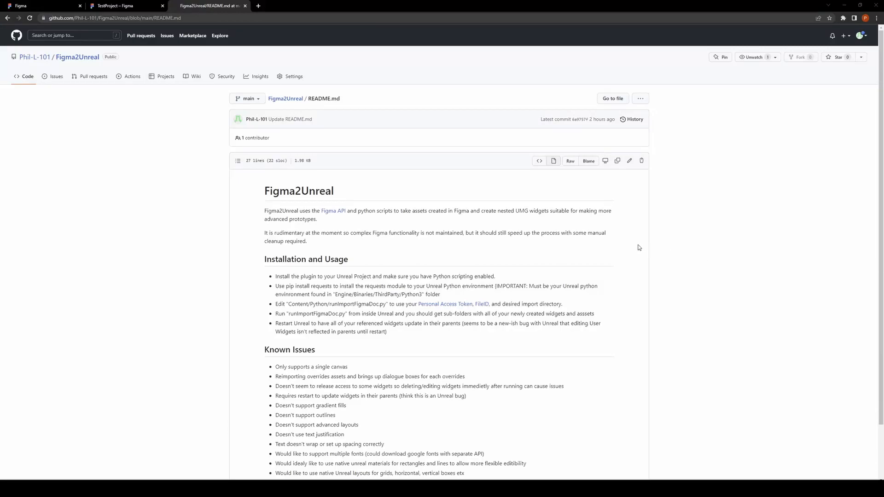
{"action": "mouse_move", "coordinate": [426, 220]}
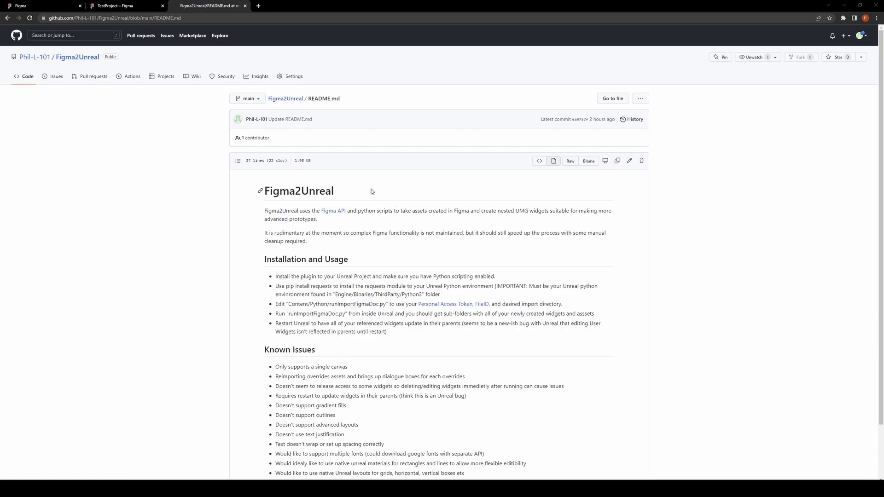
{"action": "mouse_move", "coordinate": [343, 193]}
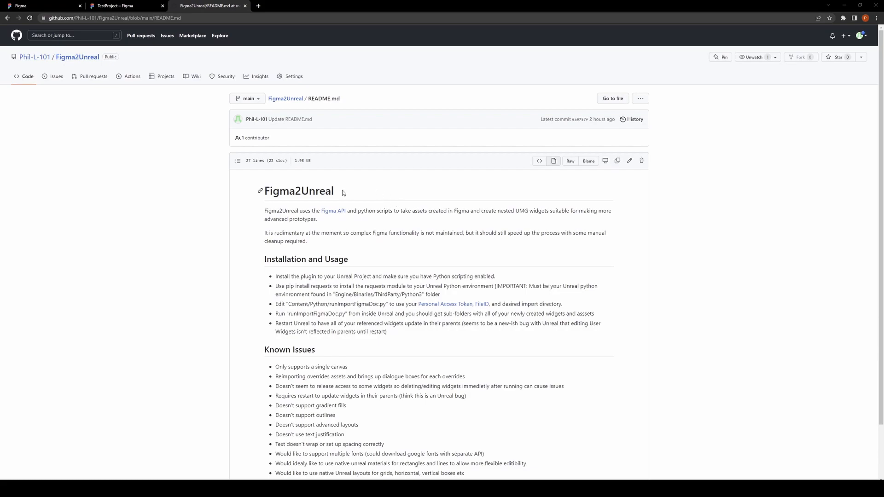
Step: Review the Figma TestProject design and the Figma API documentation in the browser
{"action": "left_click", "coordinate": [119, 5]}
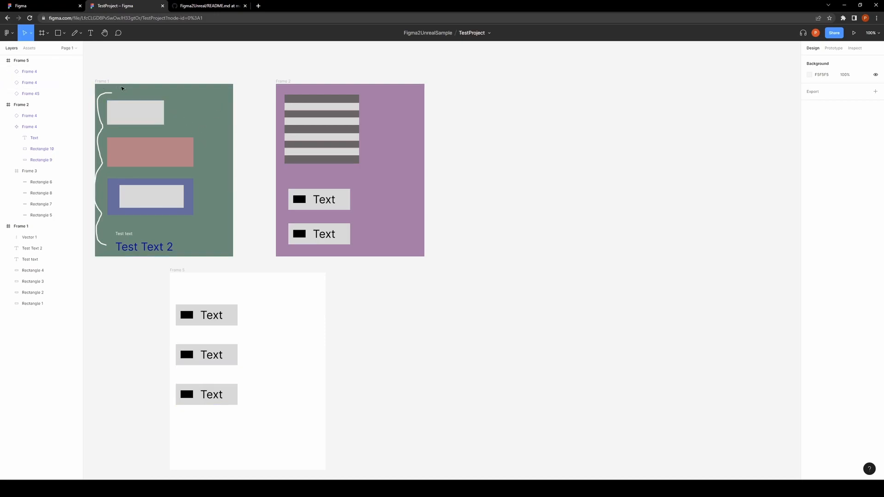
{"action": "left_click", "coordinate": [134, 111]}
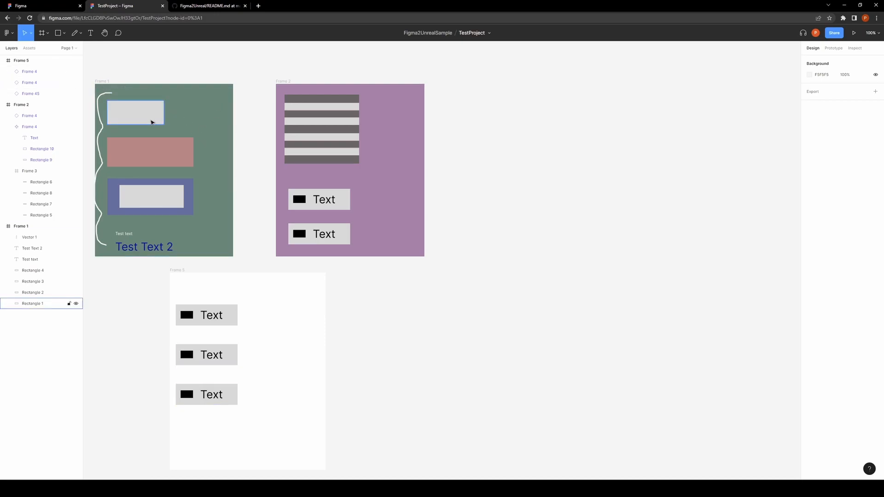
{"action": "left_click", "coordinate": [319, 199]}
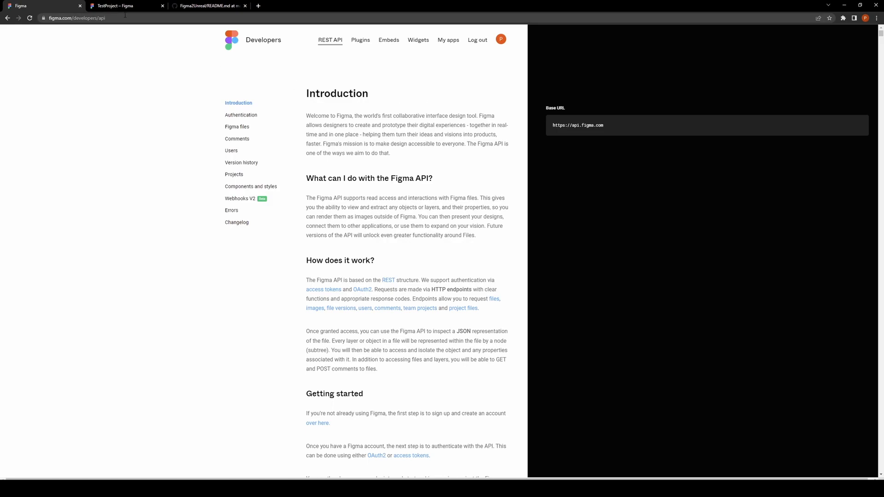
{"action": "left_click", "coordinate": [119, 6]}
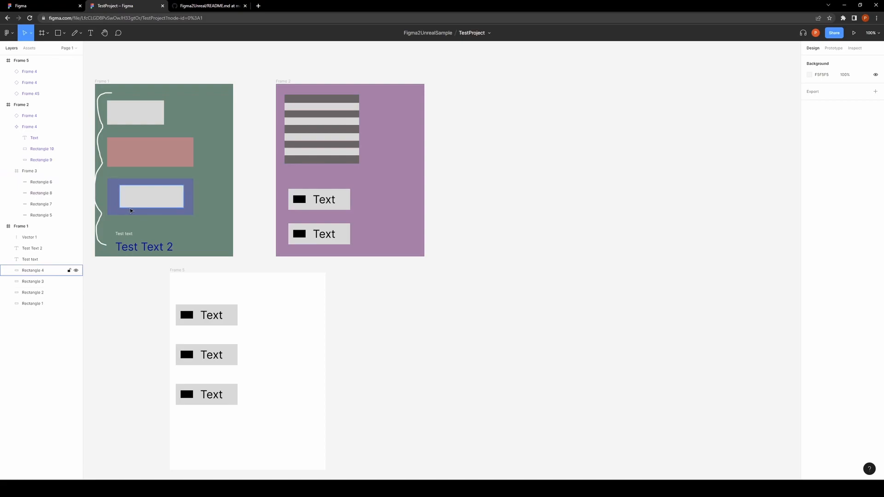
{"action": "left_click", "coordinate": [33, 282]}
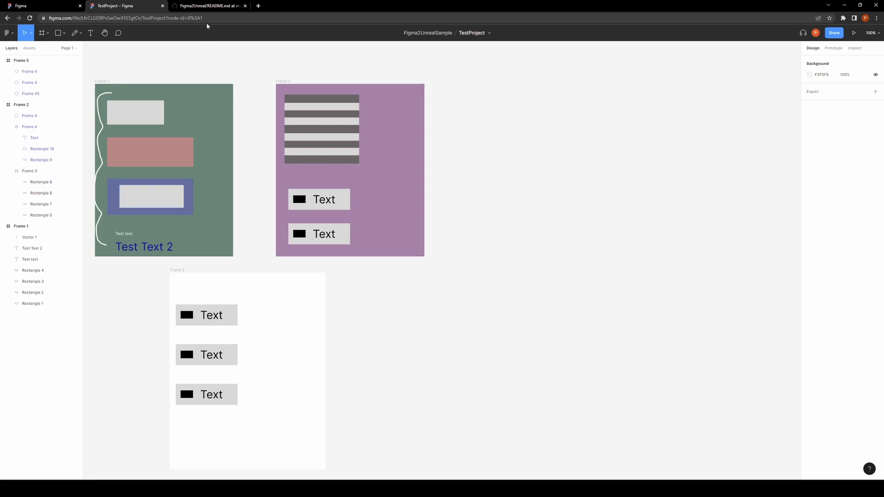
{"action": "left_click", "coordinate": [208, 6]}
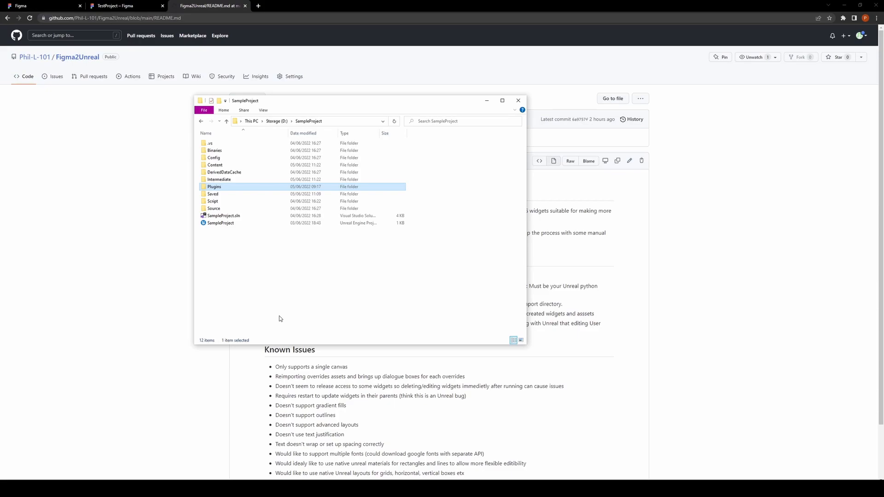
{"action": "mouse_move", "coordinate": [286, 322]}
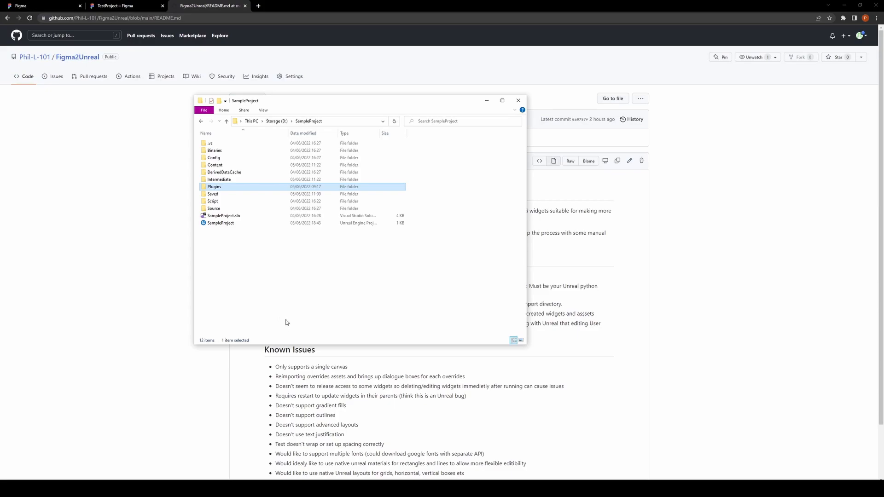
{"action": "mouse_move", "coordinate": [309, 326]}
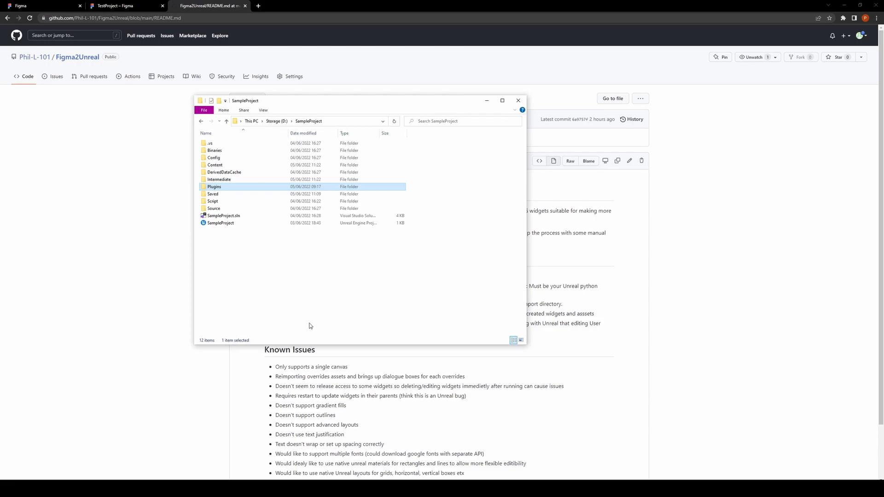
{"action": "mouse_move", "coordinate": [306, 320]}
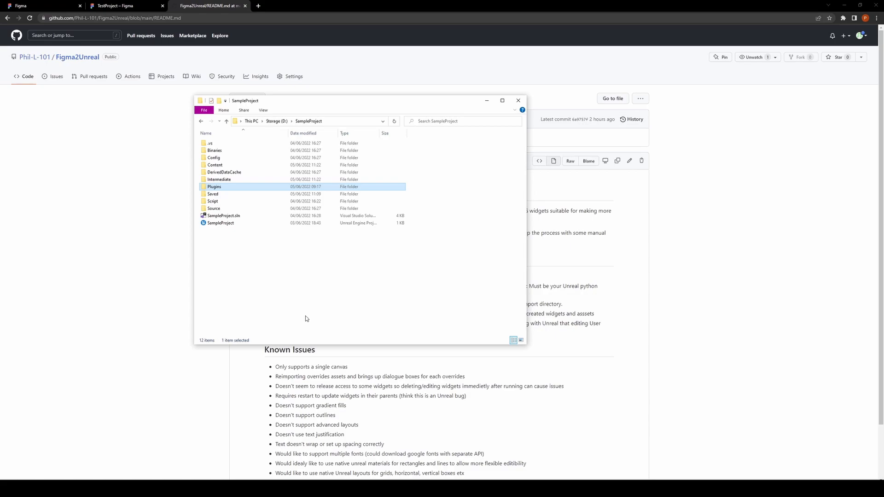
{"action": "mouse_move", "coordinate": [299, 300]}
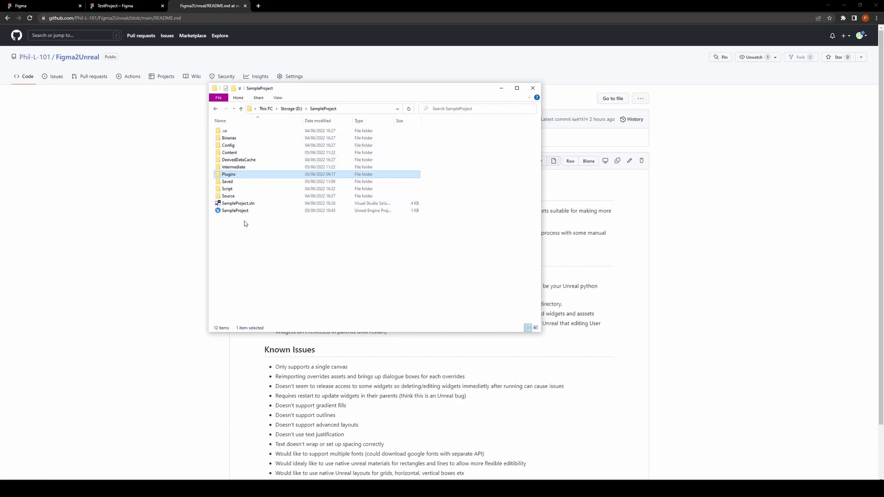
Step: Browse SampleProject > Plugins > Figma2Unreal > Content > Python and open runImportFigmaDoc.py in VS Code
{"action": "double_click", "coordinate": [228, 174]}
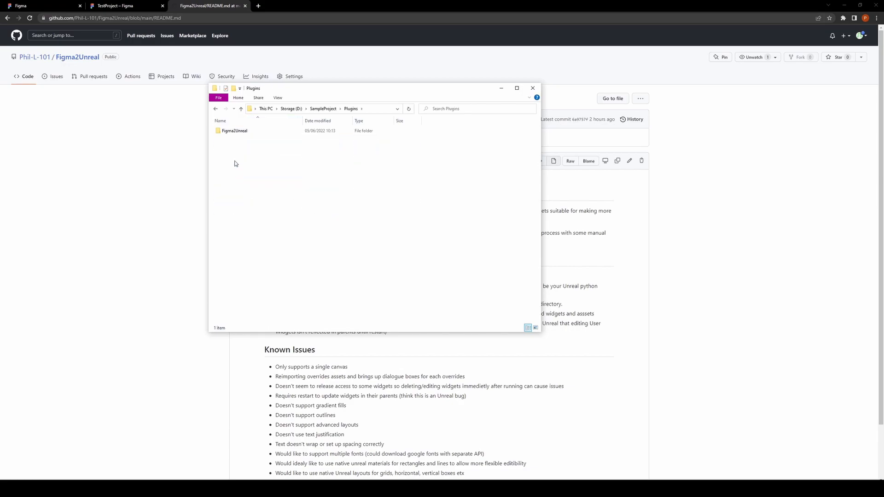
{"action": "left_click", "coordinate": [233, 130]}
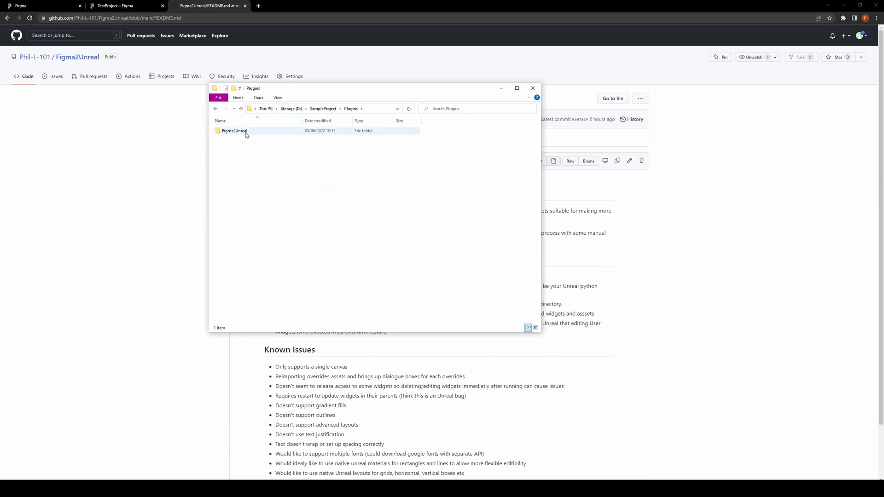
{"action": "double_click", "coordinate": [234, 130]}
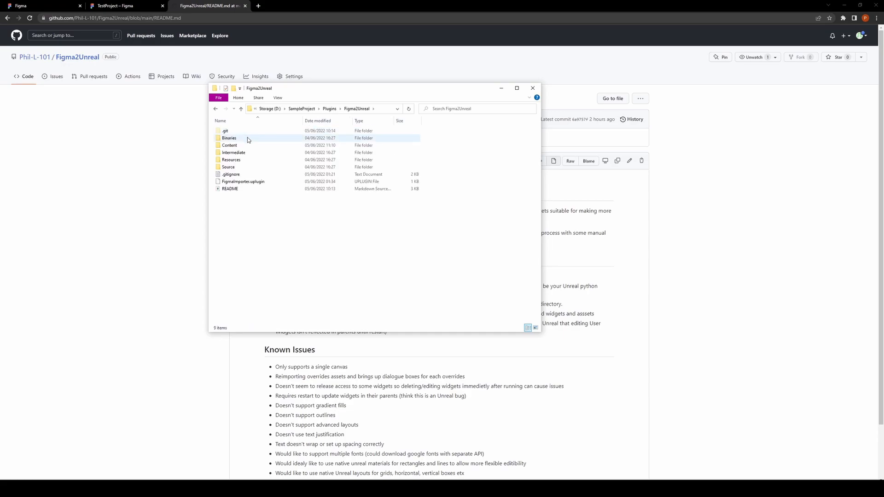
{"action": "double_click", "coordinate": [229, 145]}
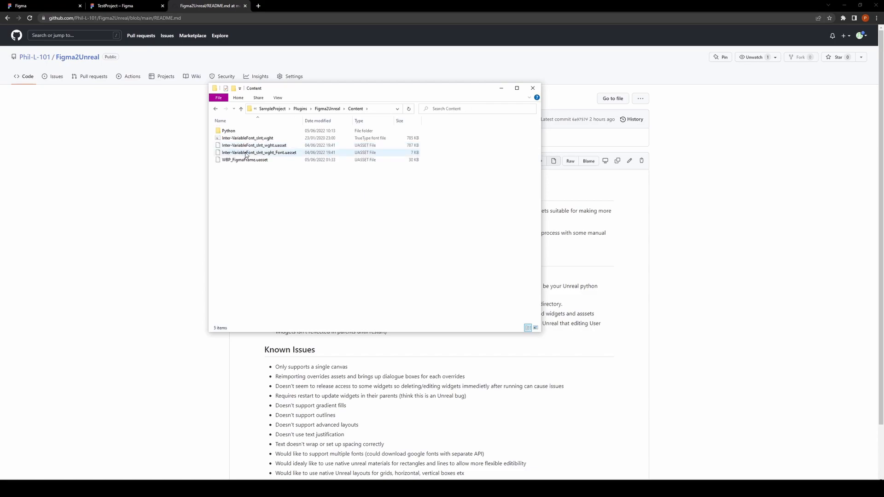
{"action": "double_click", "coordinate": [228, 130]}
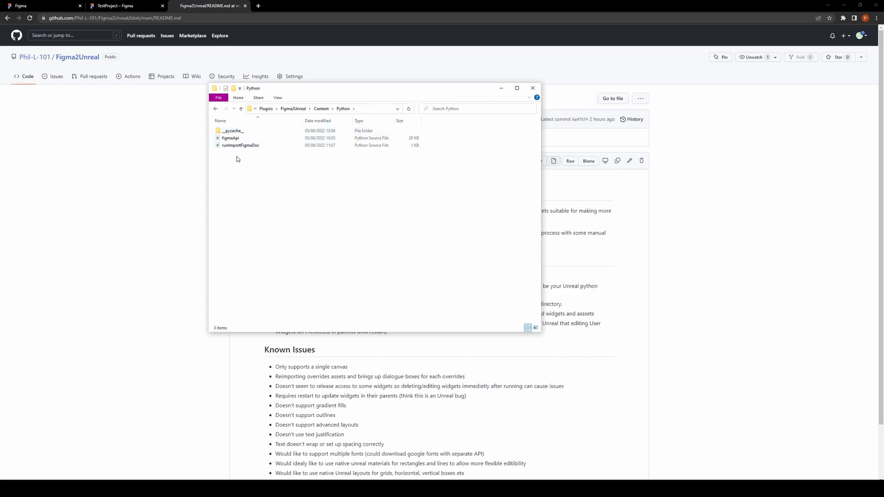
{"action": "left_click", "coordinate": [240, 145]}
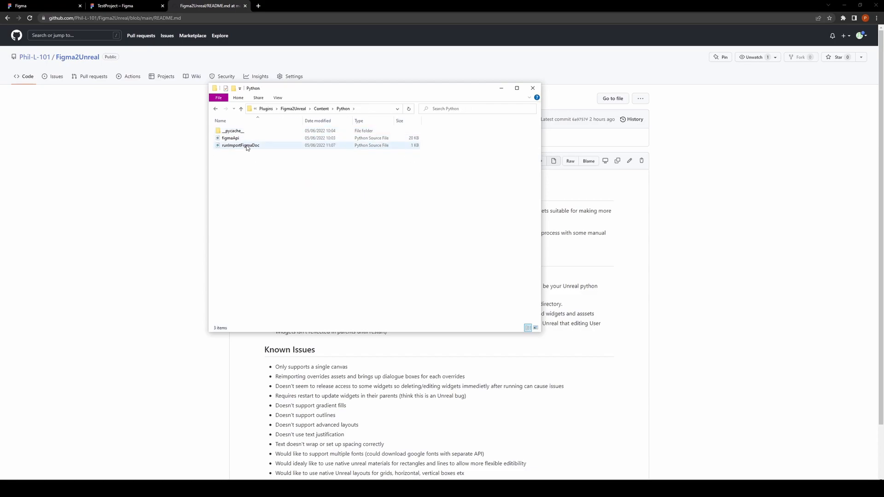
{"action": "double_click", "coordinate": [241, 146]}
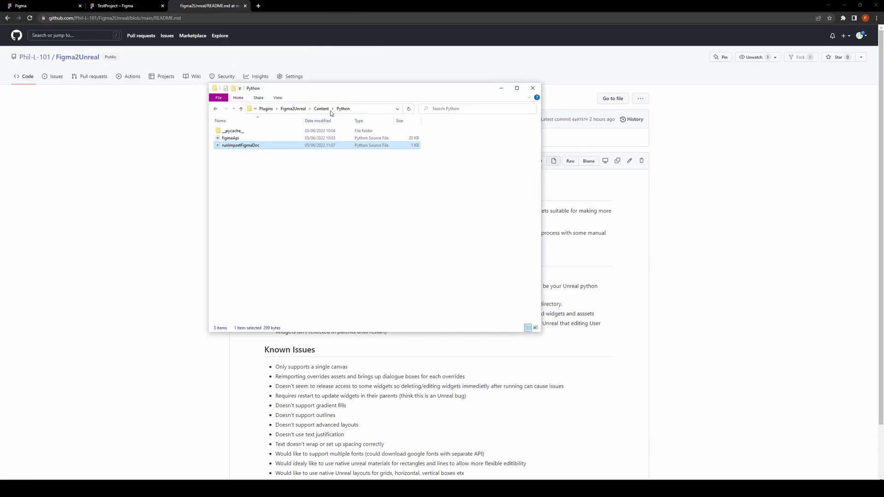
{"action": "double_click", "coordinate": [241, 144]}
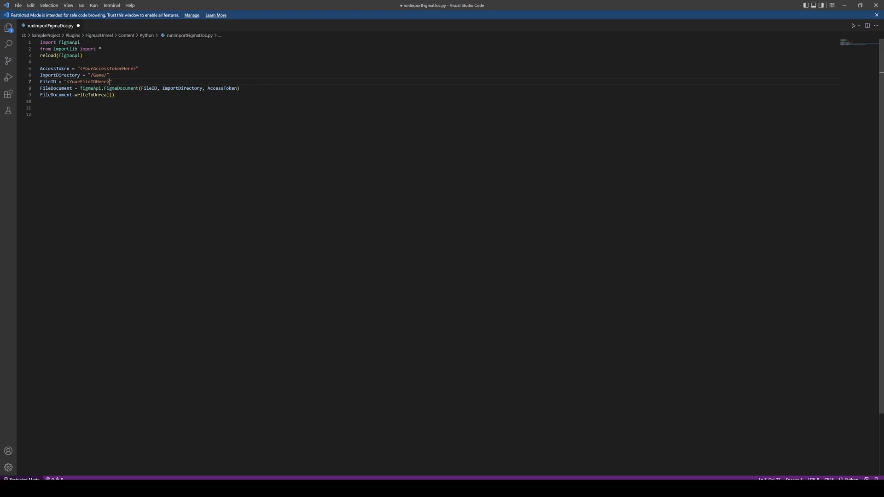
{"action": "double_click", "coordinate": [107, 68]}
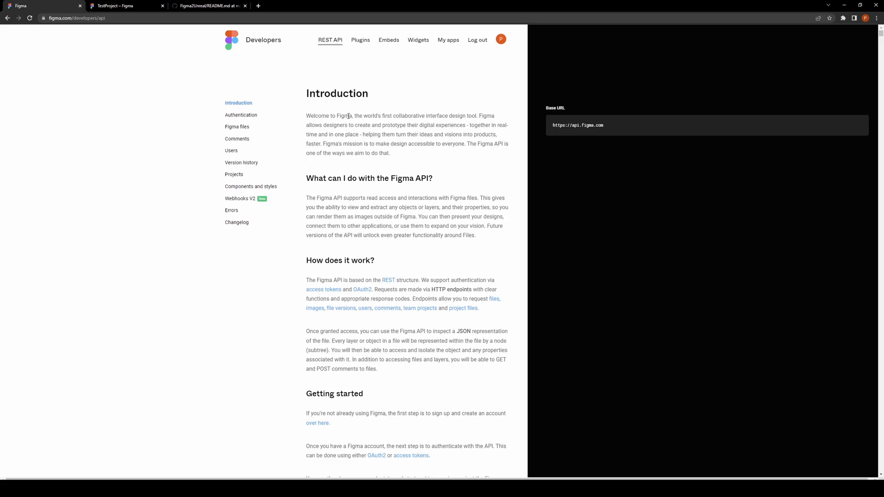
{"action": "scroll", "scroll_direction": "down", "scroll_amount": 3}
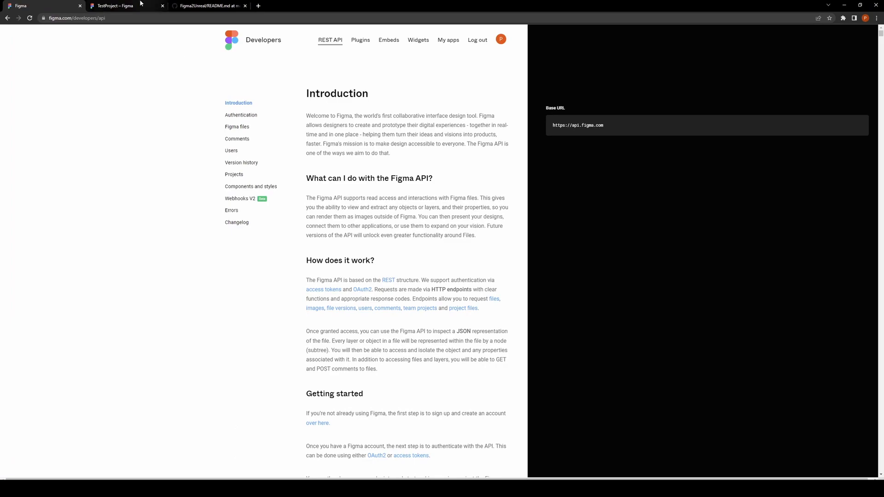
{"action": "left_click", "coordinate": [112, 6]}
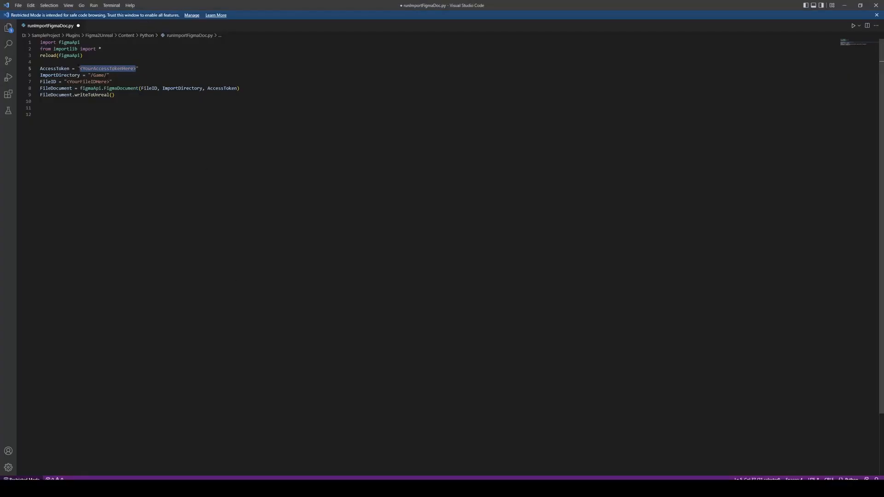
Step: Select the AccessToken placeholder value in the runImportFigmaDoc script
{"action": "double_click", "coordinate": [85, 81]}
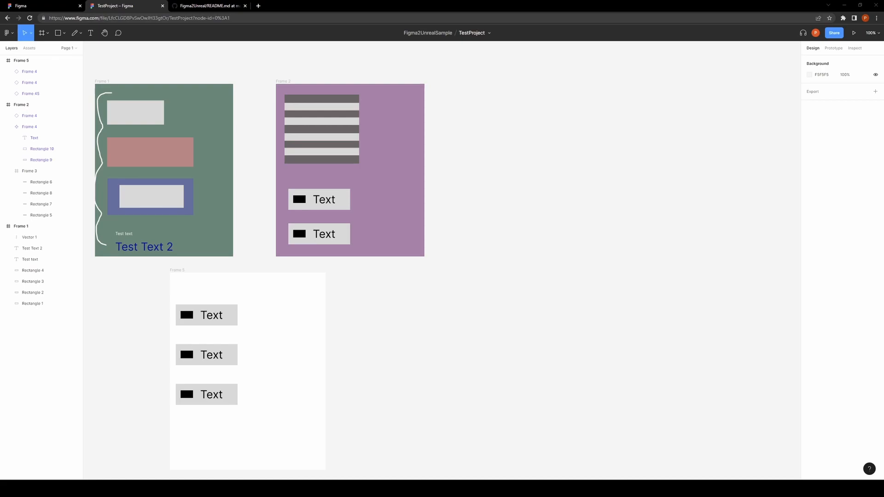
{"action": "mouse_move", "coordinate": [367, 320]}
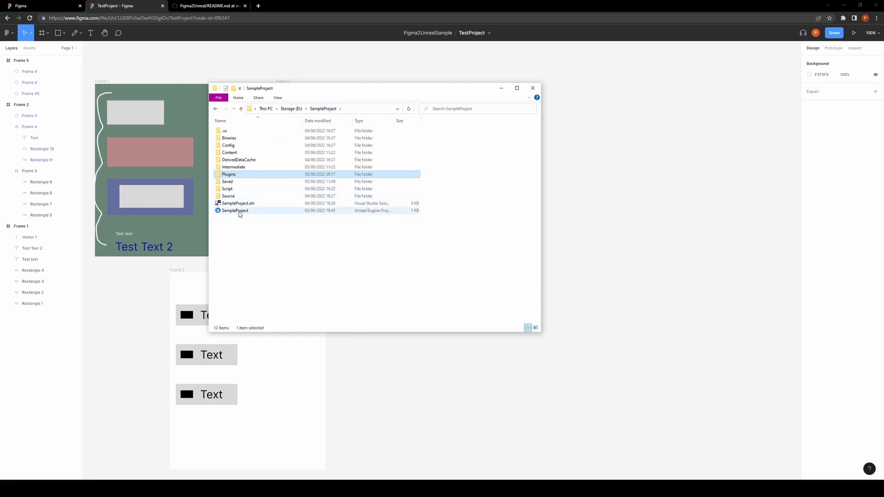
Step: Launch SampleProject.uproject from the SampleProject folder to open it in Unreal Editor
{"action": "left_click", "coordinate": [235, 210]}
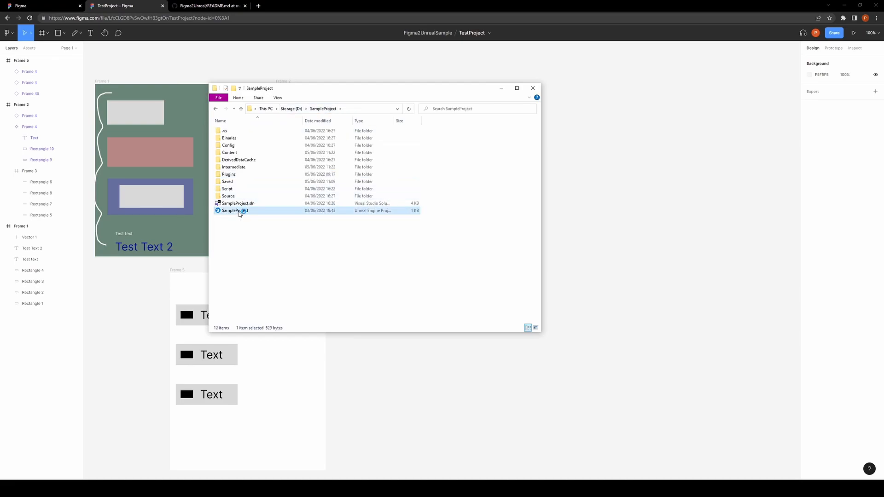
{"action": "double_click", "coordinate": [234, 209]}
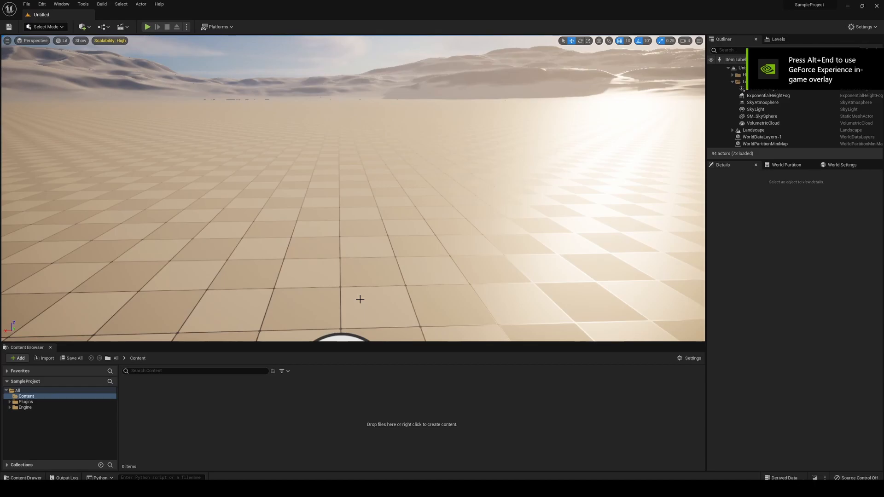
{"action": "mouse_move", "coordinate": [230, 138]}
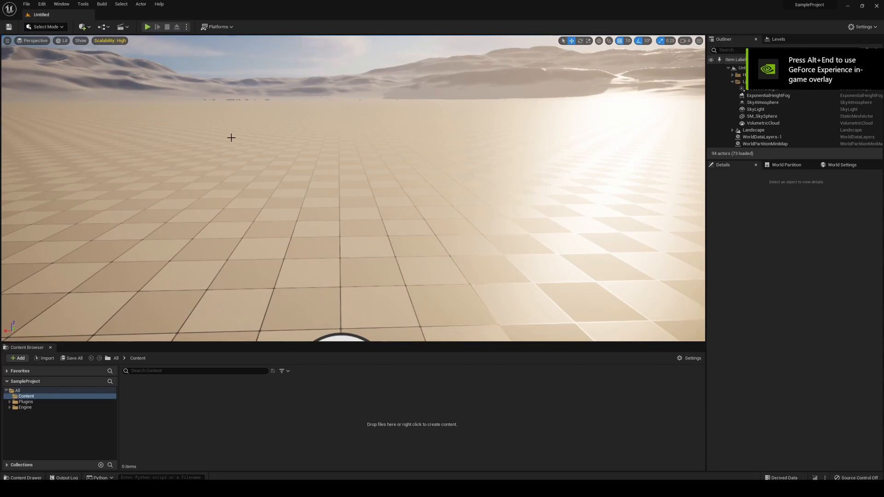
Step: Execute runImportFigmaDoc.py via File > Execute Python Script to start the Figma import
{"action": "left_click", "coordinate": [83, 3]}
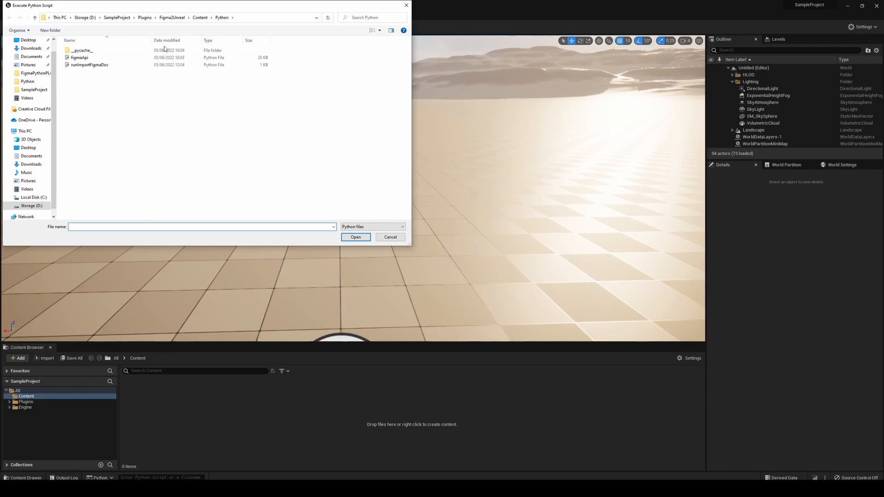
{"action": "left_click", "coordinate": [88, 64]}
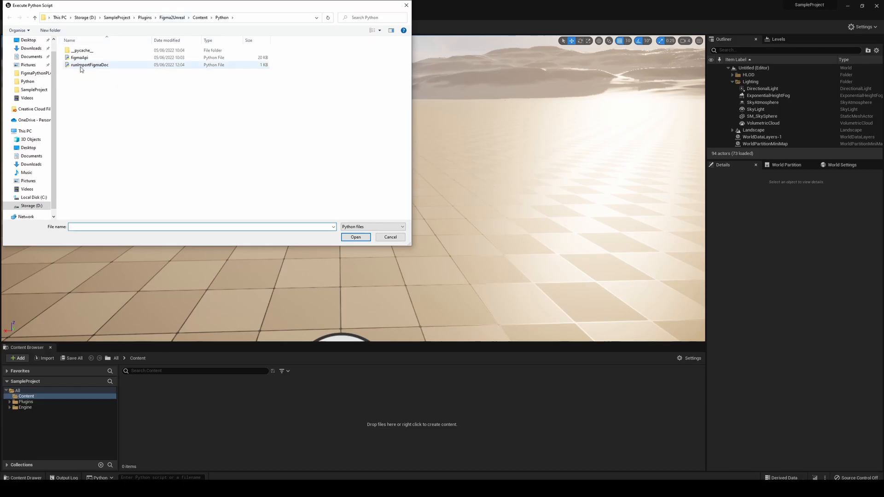
{"action": "mouse_move", "coordinate": [96, 66]}
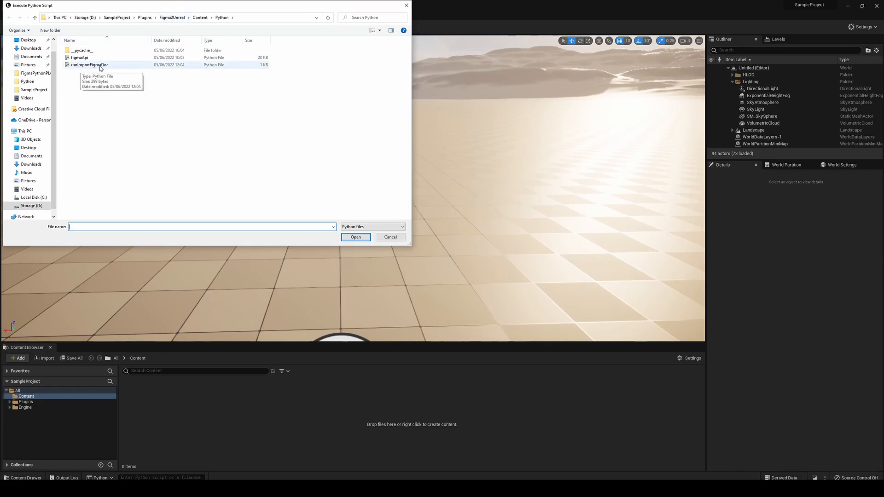
{"action": "left_click", "coordinate": [89, 64]}
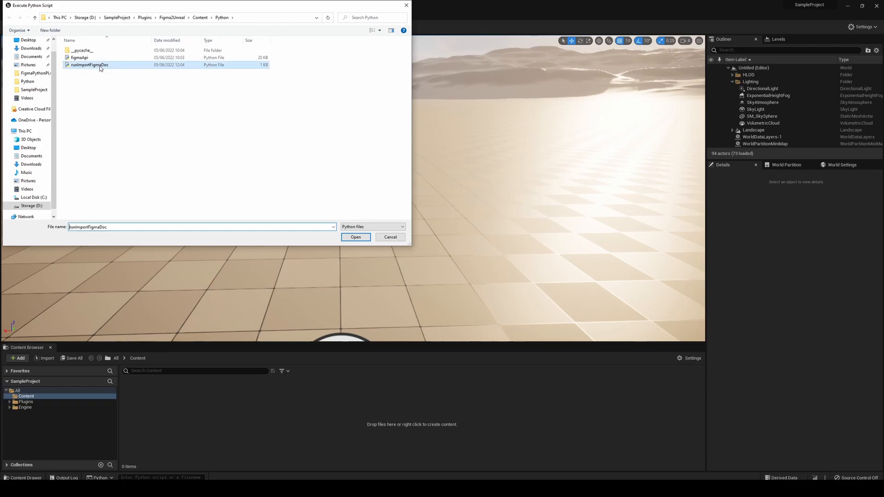
{"action": "left_click", "coordinate": [356, 237]}
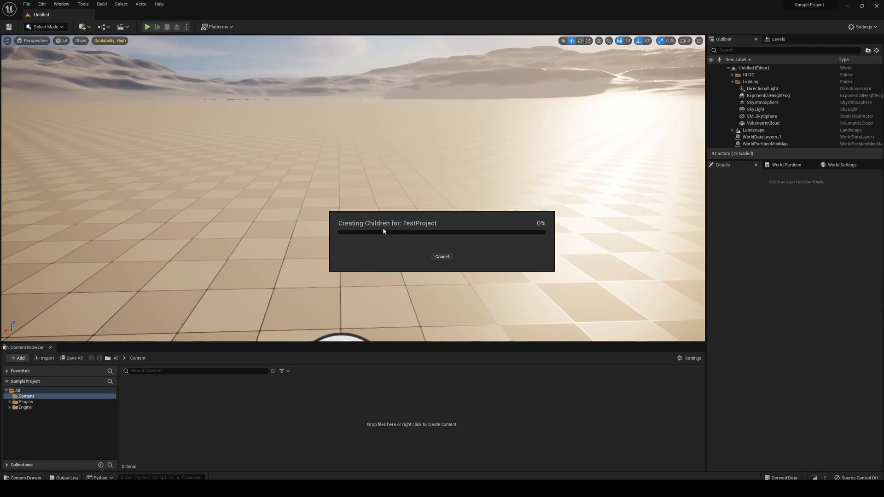
{"action": "mouse_move", "coordinate": [397, 226]}
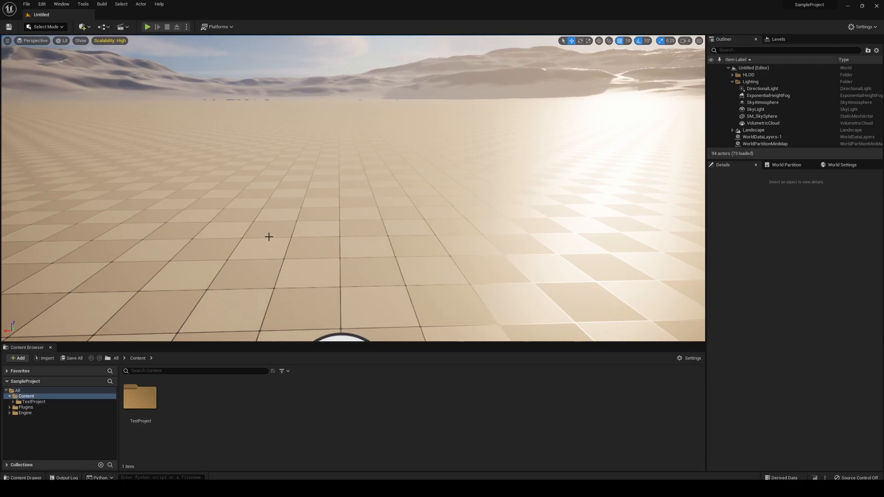
{"action": "mouse_move", "coordinate": [140, 397]}
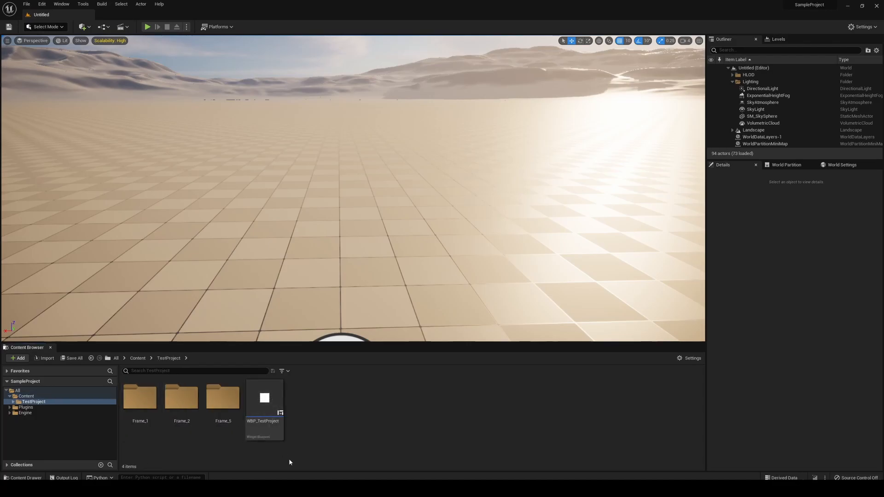
{"action": "mouse_move", "coordinate": [264, 400]}
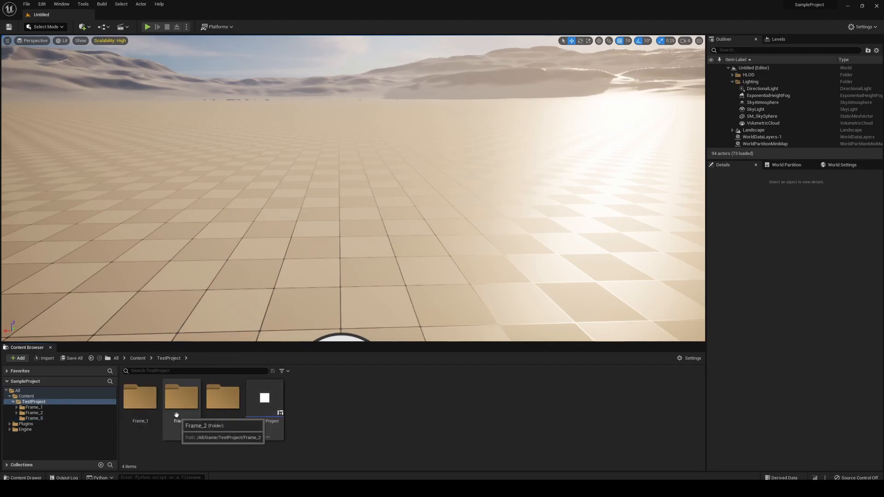
Step: Browse the imported TestProject and Frame_2 folders, then open the WBP_TestProject widget blueprint
{"action": "double_click", "coordinate": [181, 397]}
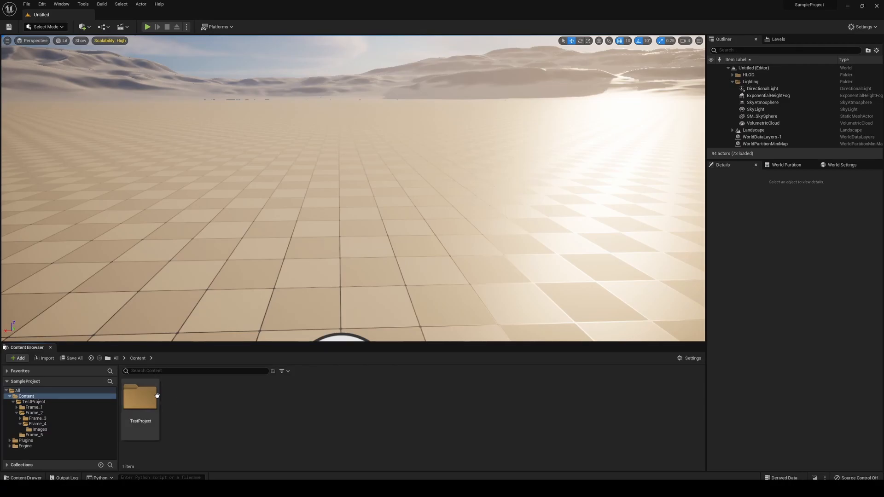
{"action": "double_click", "coordinate": [140, 395]}
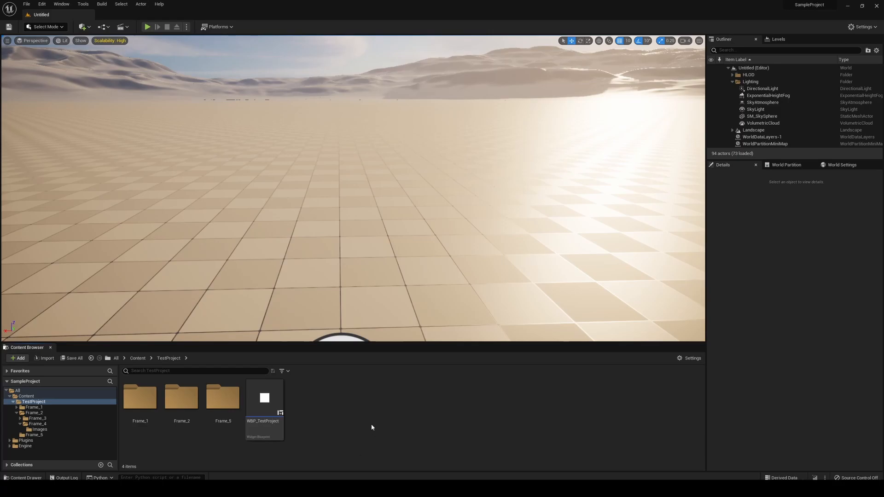
{"action": "mouse_move", "coordinate": [264, 398]}
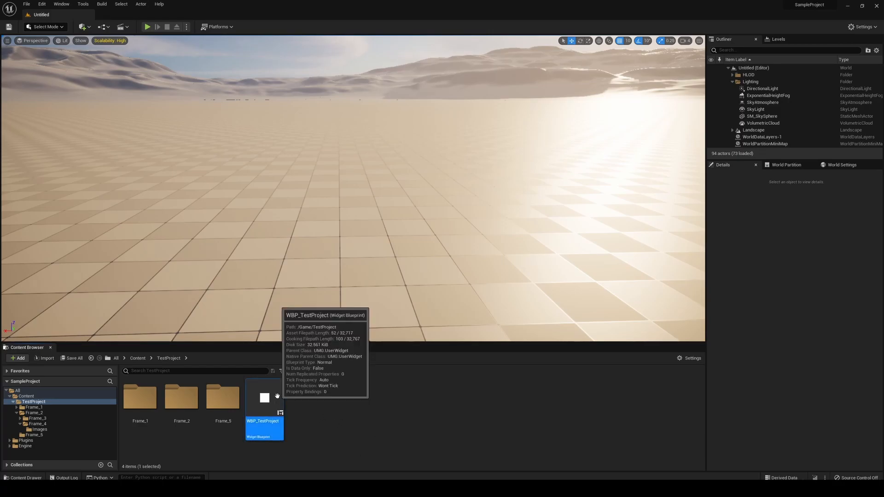
{"action": "double_click", "coordinate": [264, 398]}
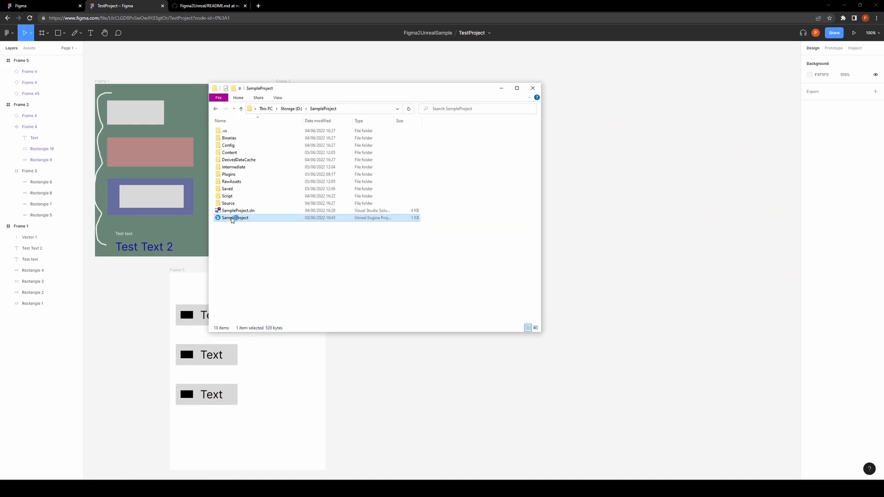
Step: Relaunch SampleProject.uproject and open WBP_TestProject in the widget designer
{"action": "double_click", "coordinate": [235, 217]}
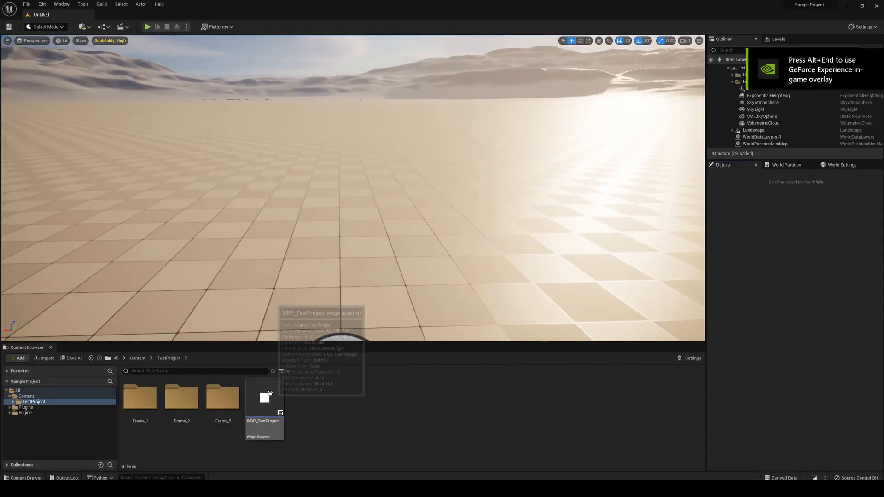
{"action": "double_click", "coordinate": [262, 397]}
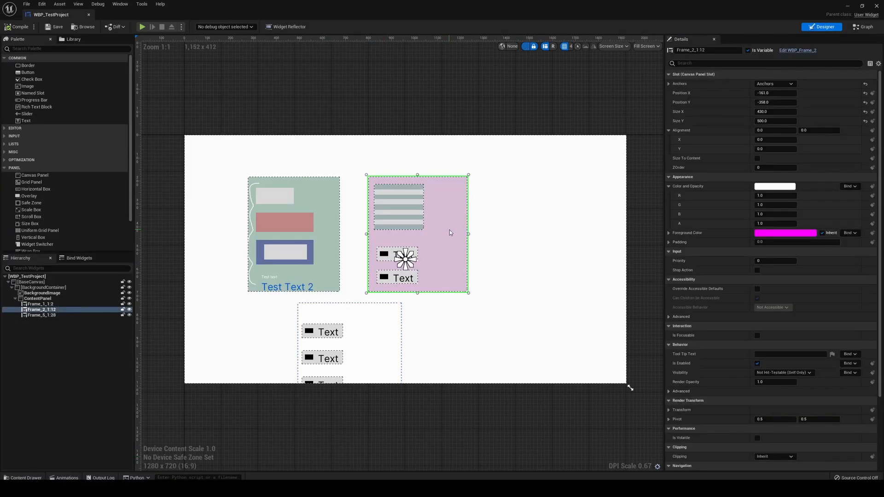
{"action": "mouse_move", "coordinate": [440, 266]}
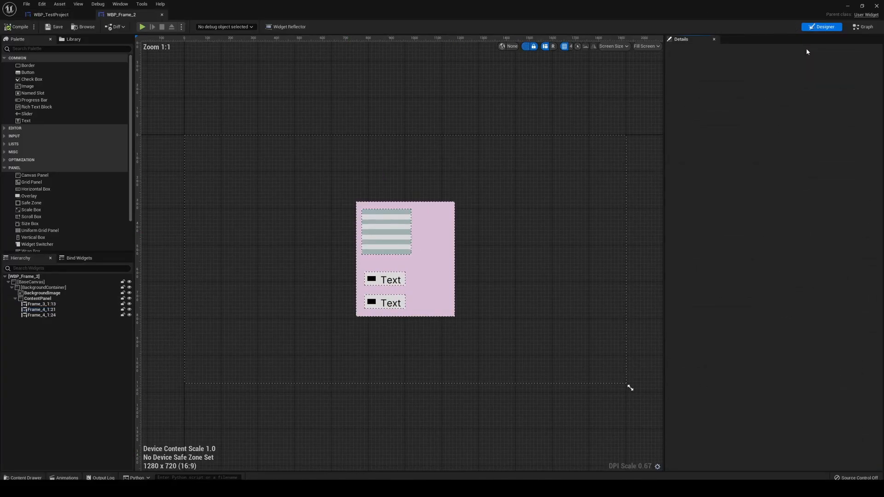
Step: Open nested WBP_Frame_2 and WBP_Frame_4 from Details and switch between their editor tabs
{"action": "left_click", "coordinate": [40, 304]}
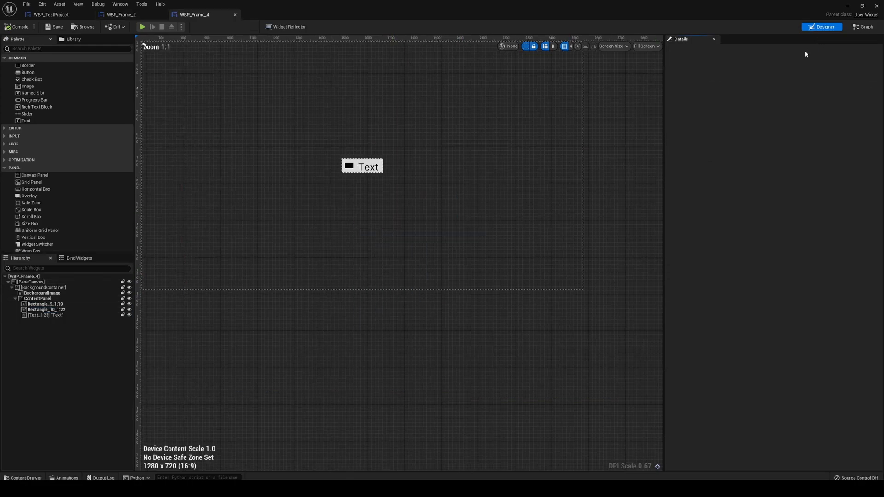
{"action": "left_click", "coordinate": [368, 166]}
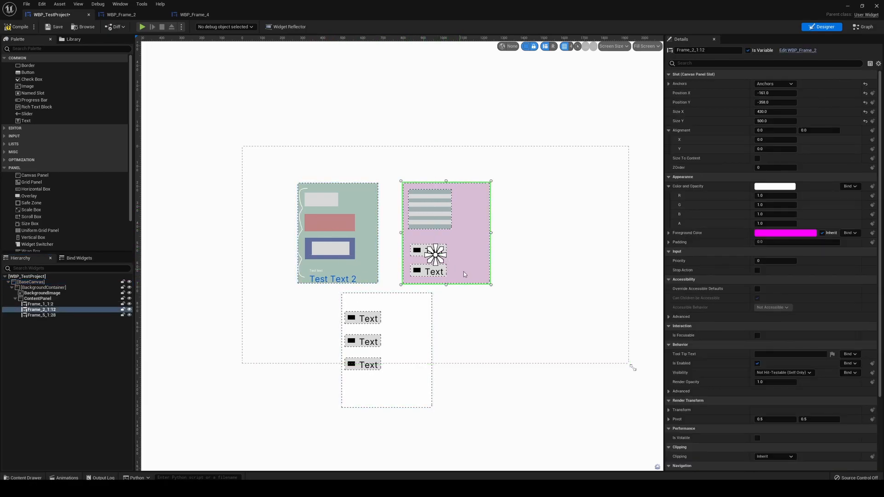
{"action": "left_click", "coordinate": [194, 14]}
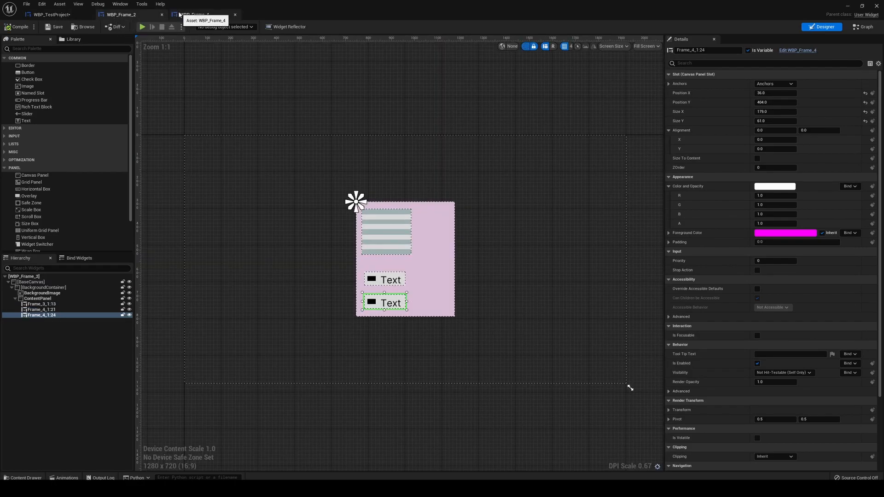